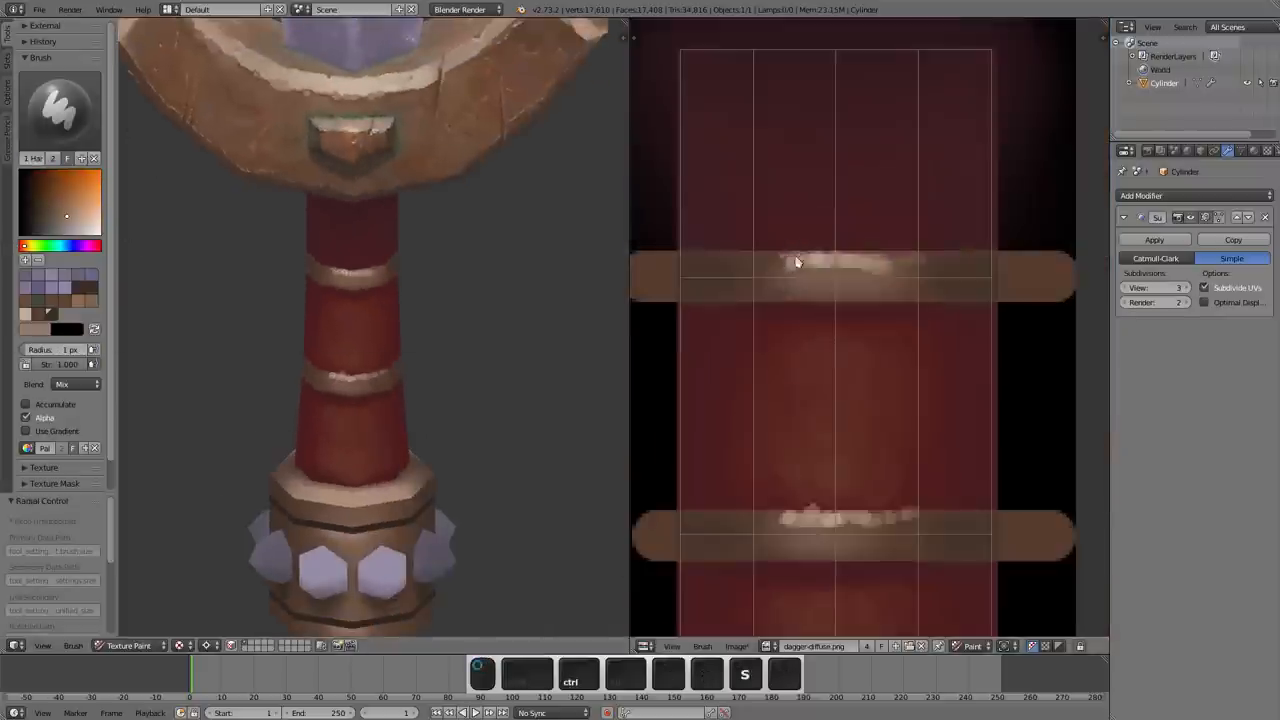
# Stroke a light highlight along the handle's metal band in the UV Image Editor.
pyautogui.click(816, 264)
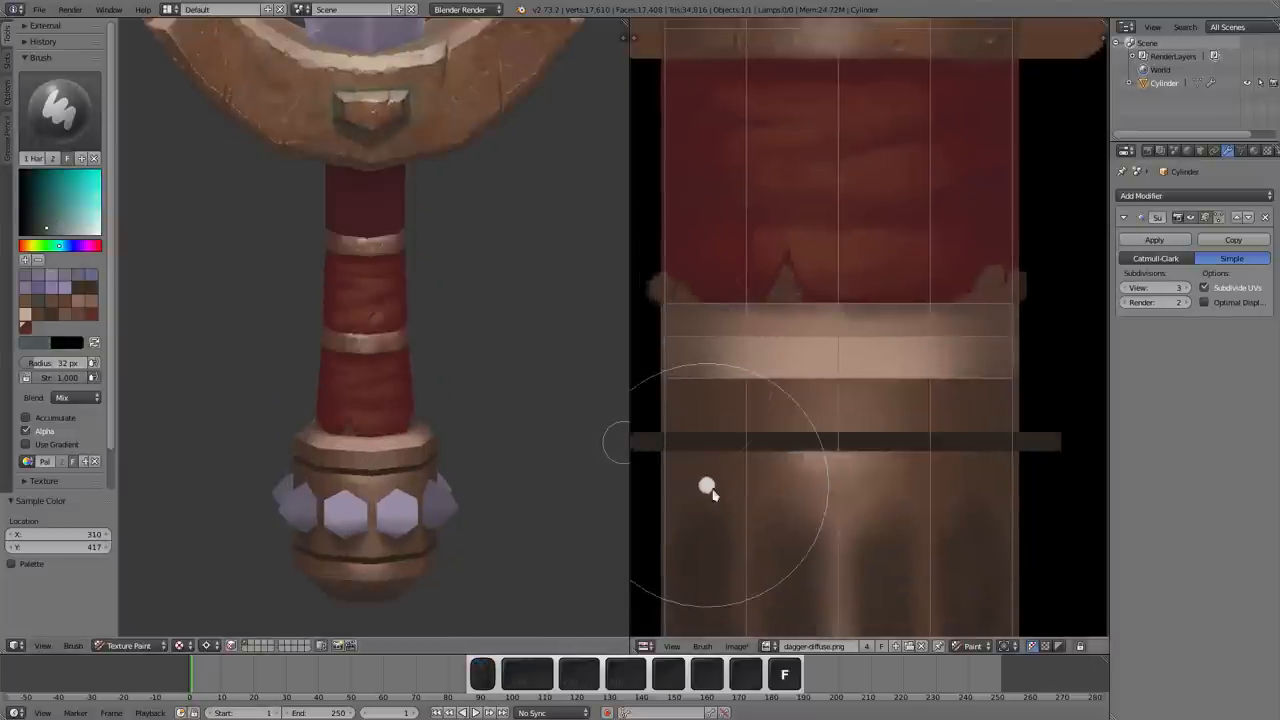
pyautogui.moveTo(710, 490); pyautogui.dragTo(840, 460)
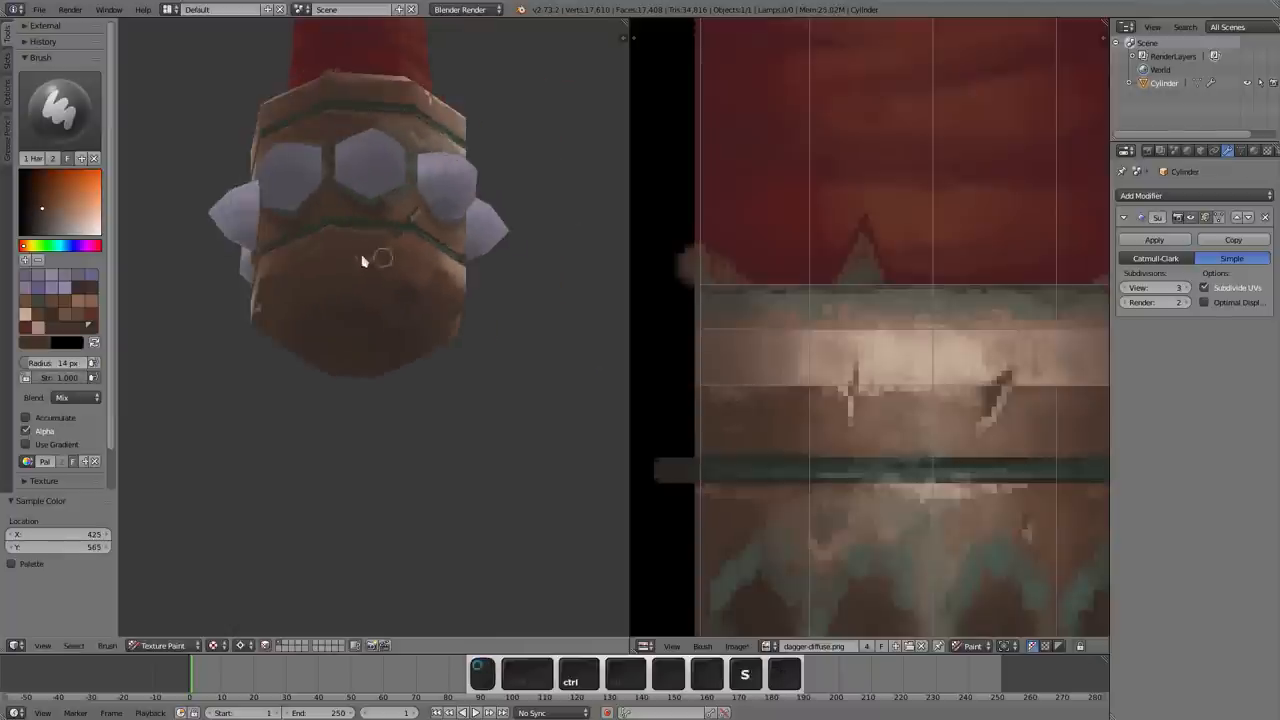
# Shrink the brush radius (F) for fine scratch and oxidation strokes on the pommel band.
pyautogui.press('f')
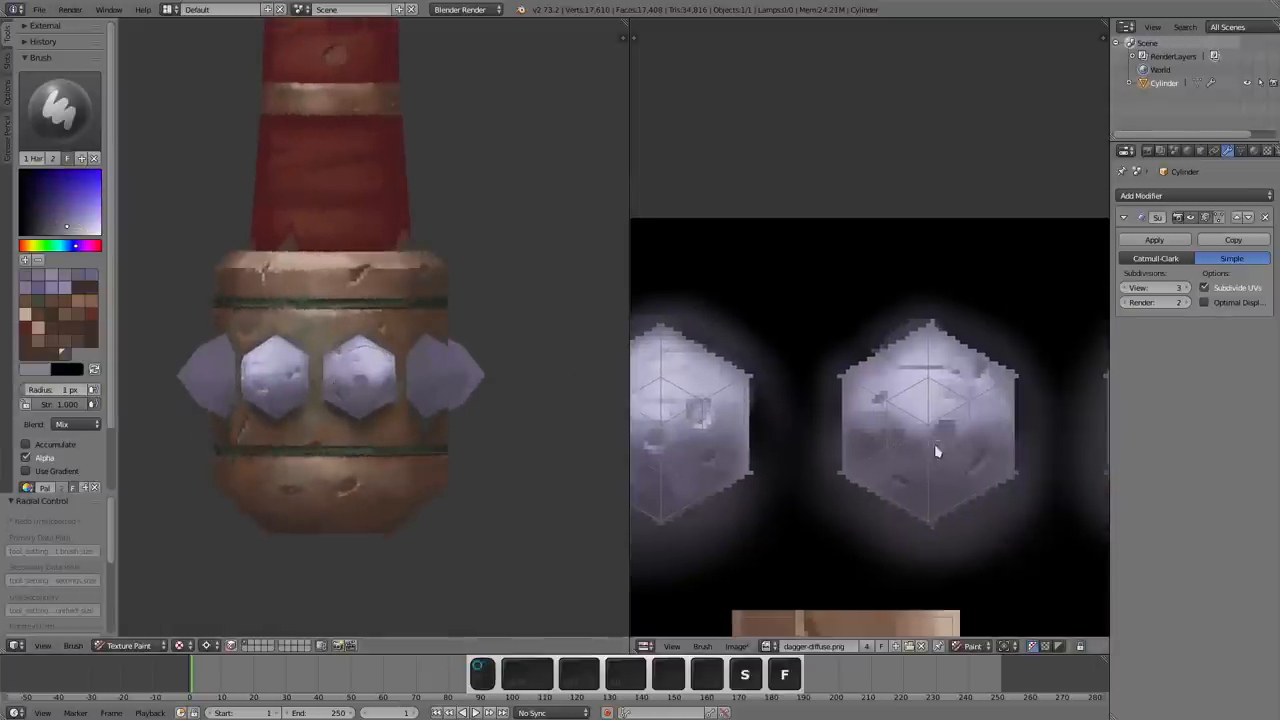
# Dab a bright lavender highlight onto a crystal gem facet in the image editor.
pyautogui.click(936, 450)
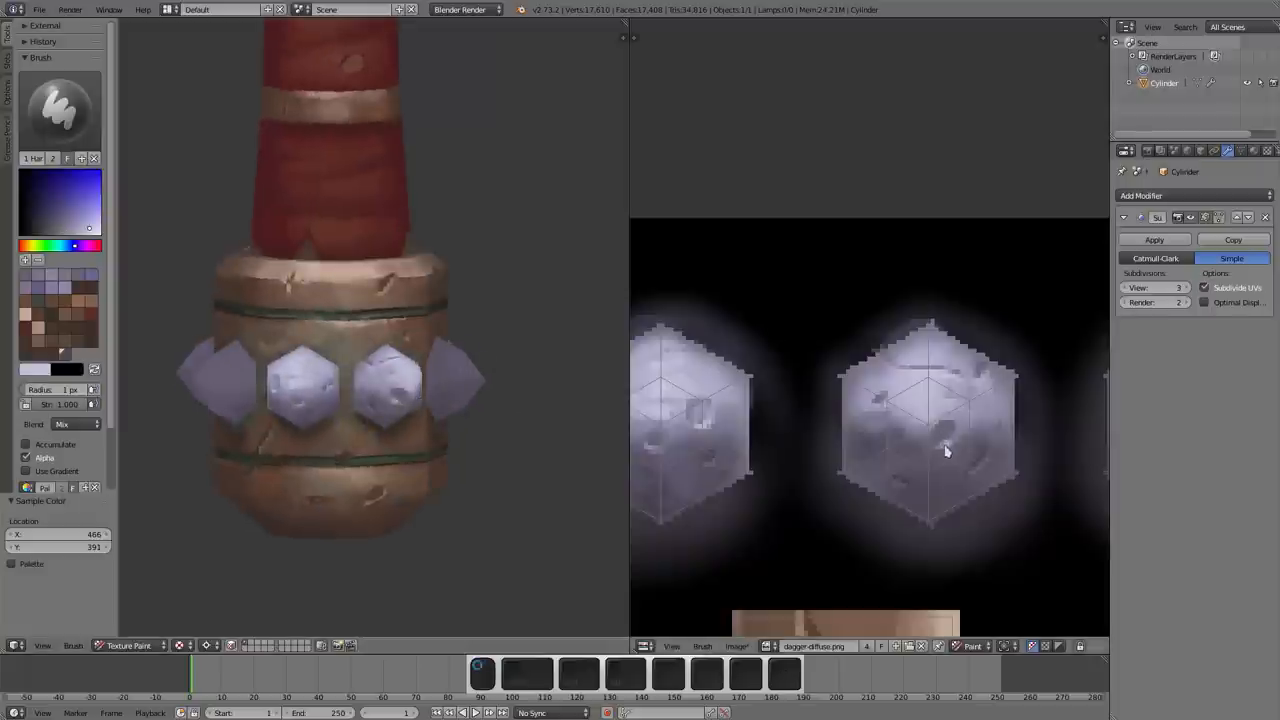